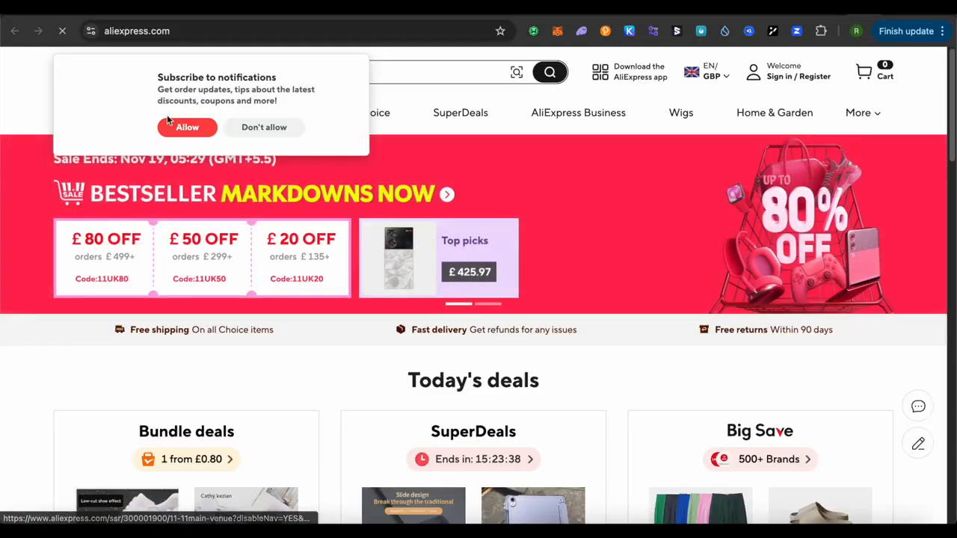
scroll("down", 3)
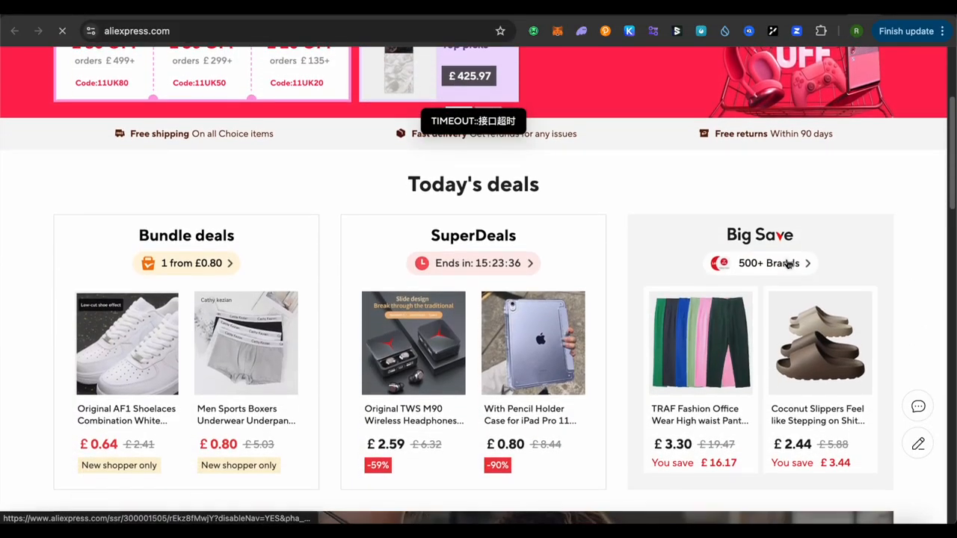
scroll("down", 3)
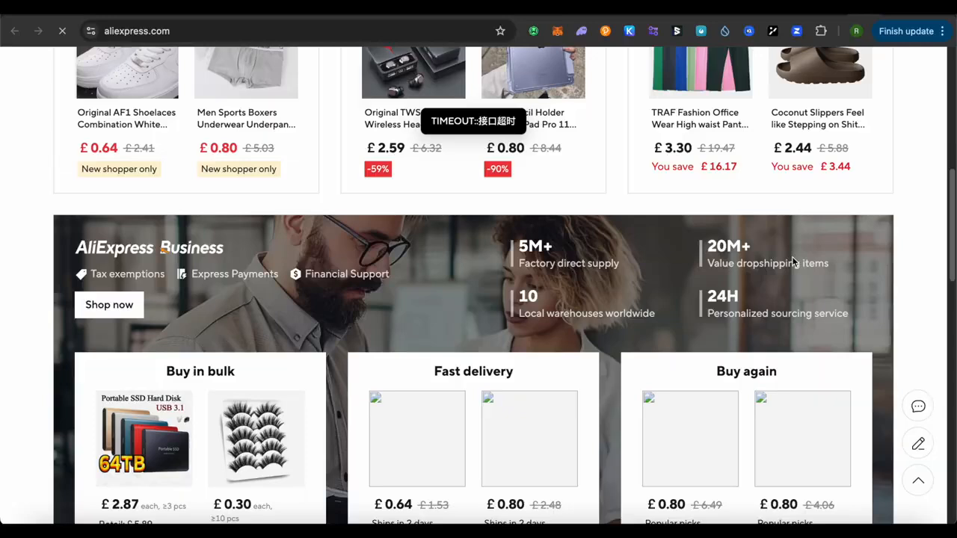